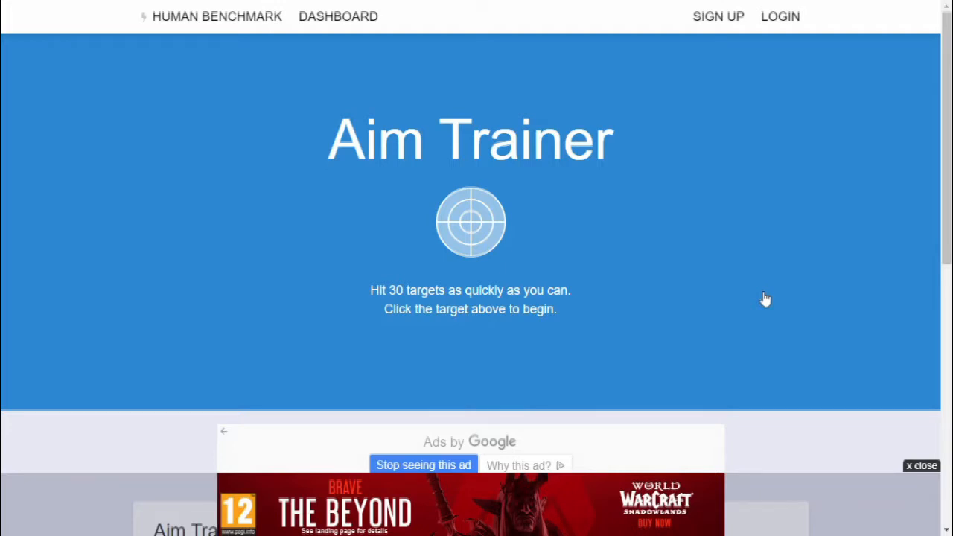
mouse_move(767, 229)
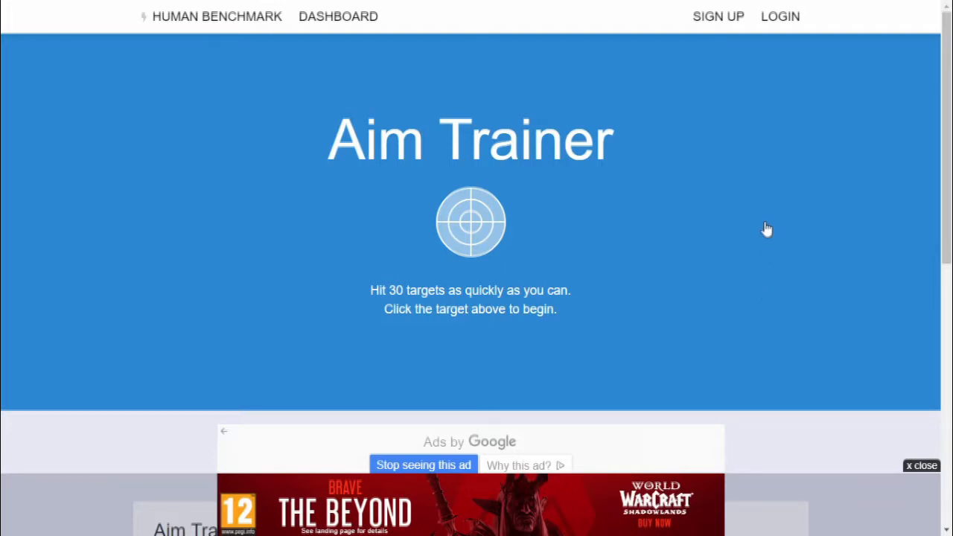
mouse_move(765, 218)
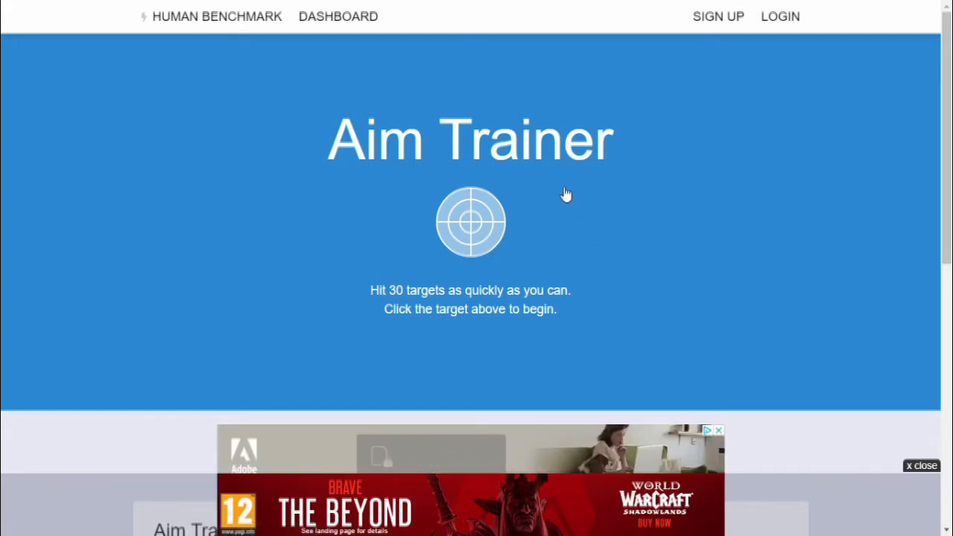
Start the Aim Trainer from the centre target and hit eleven targets across the arena.
left_click(469, 221)
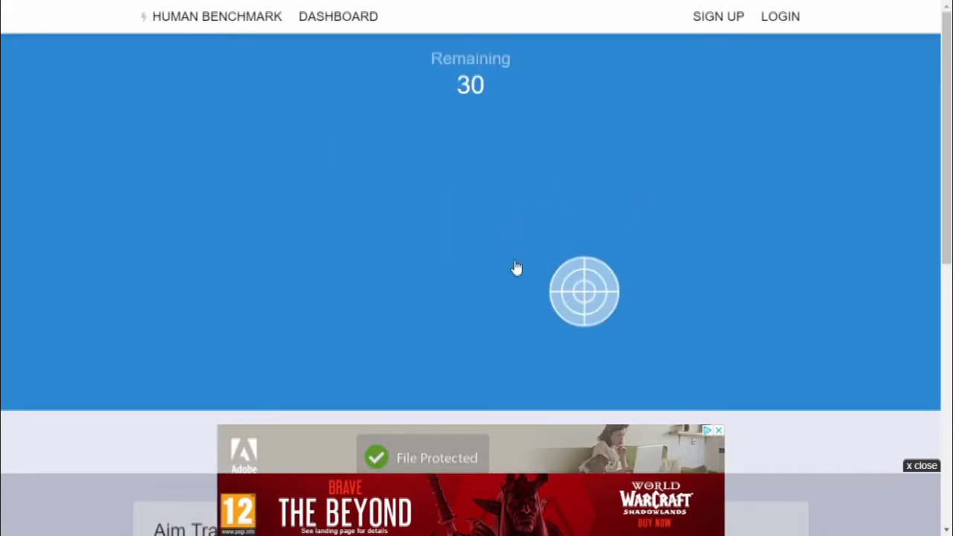
left_click(585, 290)
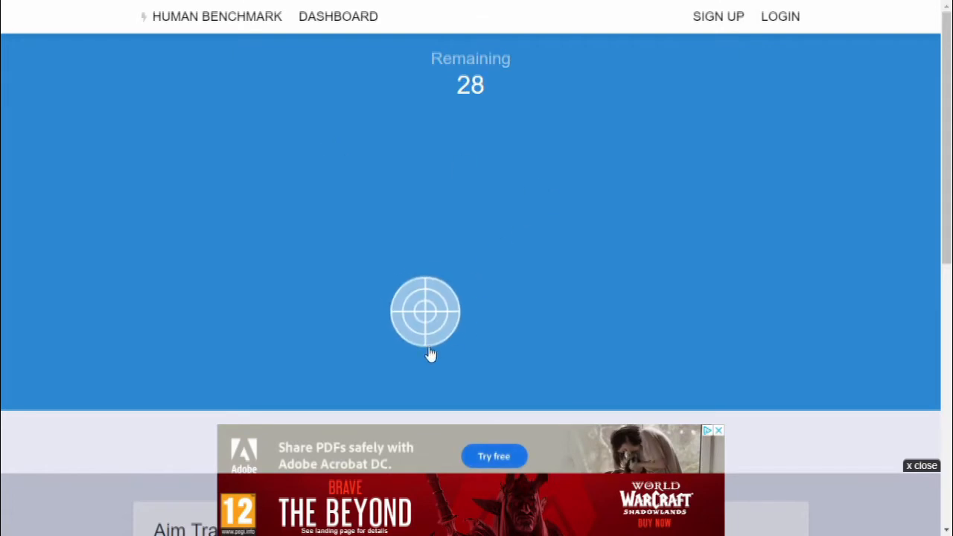
left_click(426, 312)
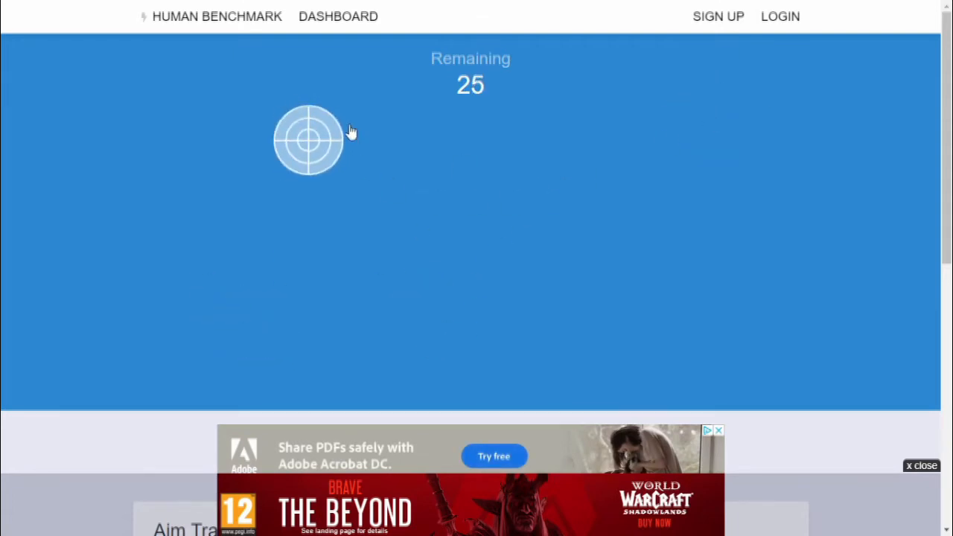
left_click(309, 140)
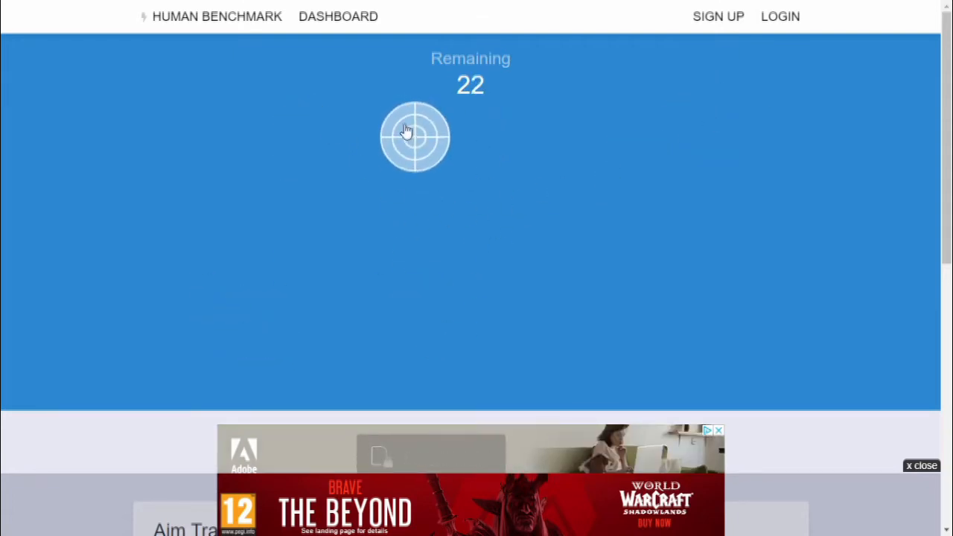
left_click(414, 137)
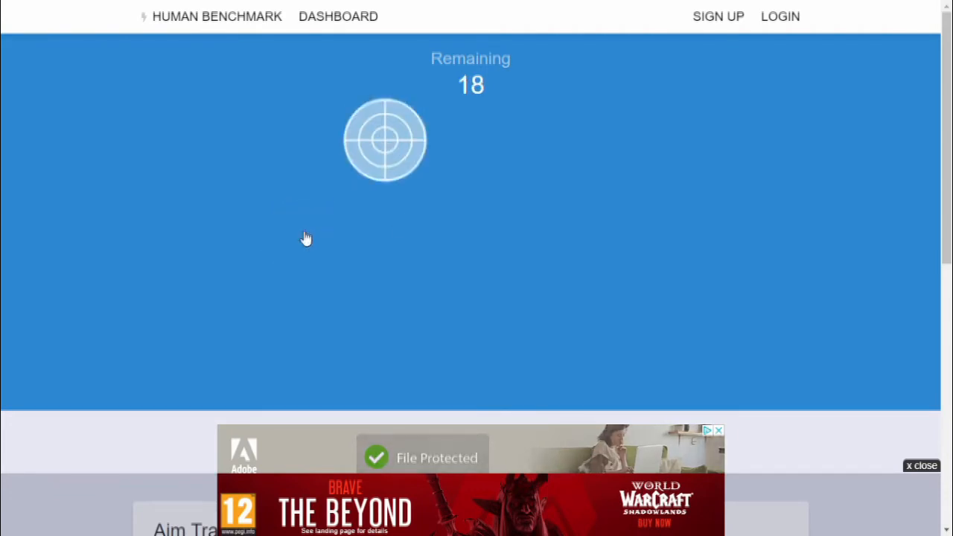
left_click(384, 139)
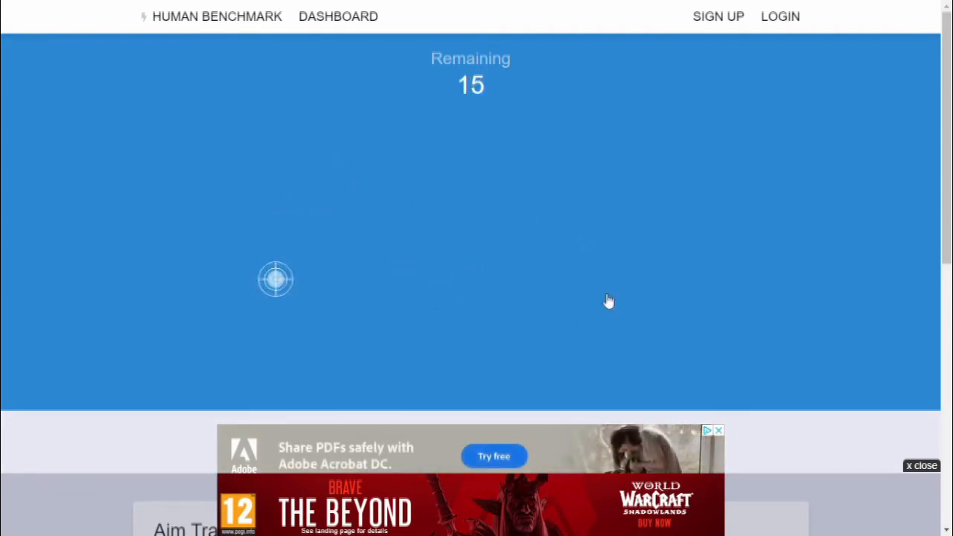
left_click(275, 279)
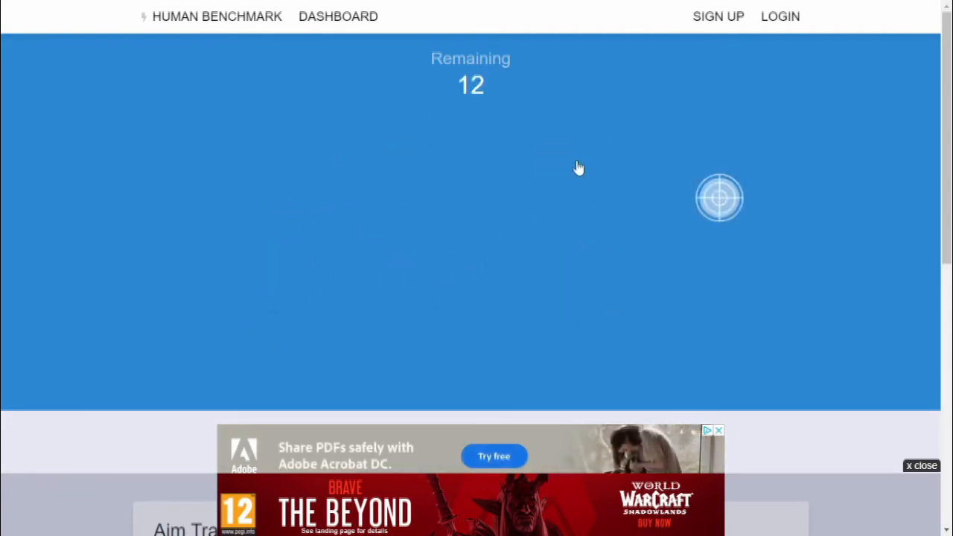
left_click(719, 197)
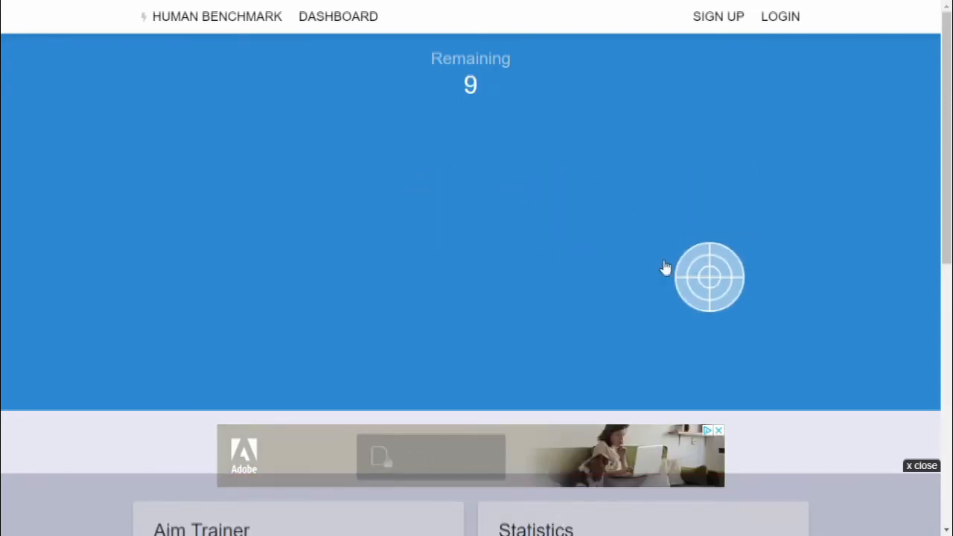
left_click(710, 277)
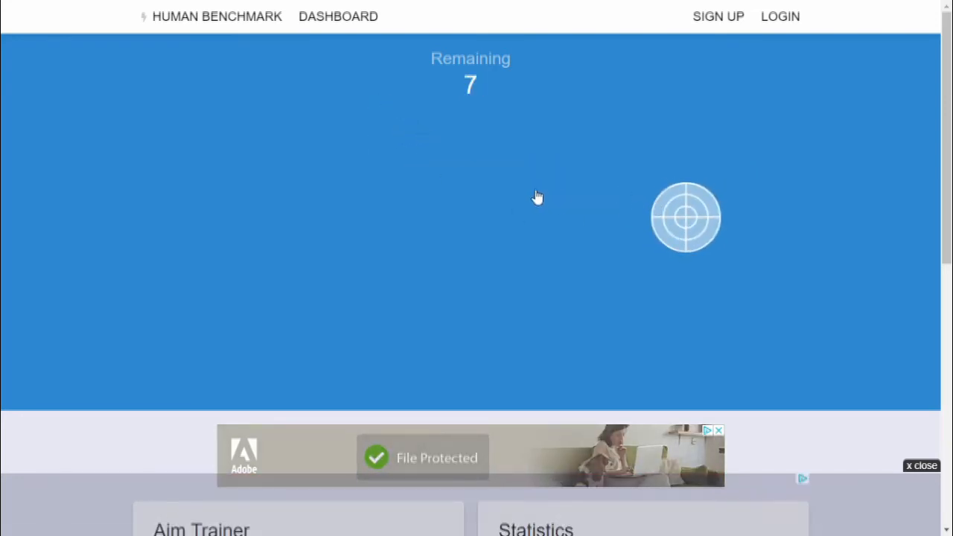
left_click(685, 217)
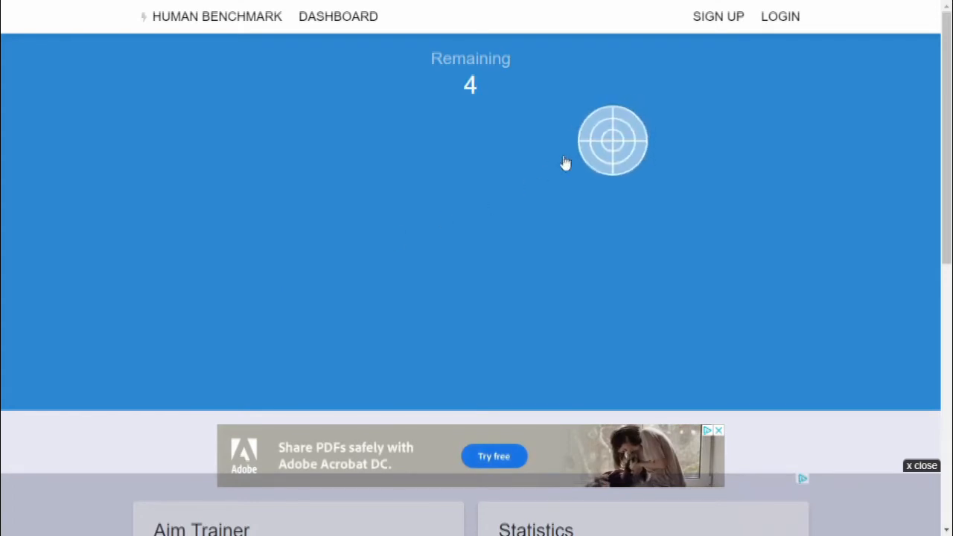
left_click(613, 140)
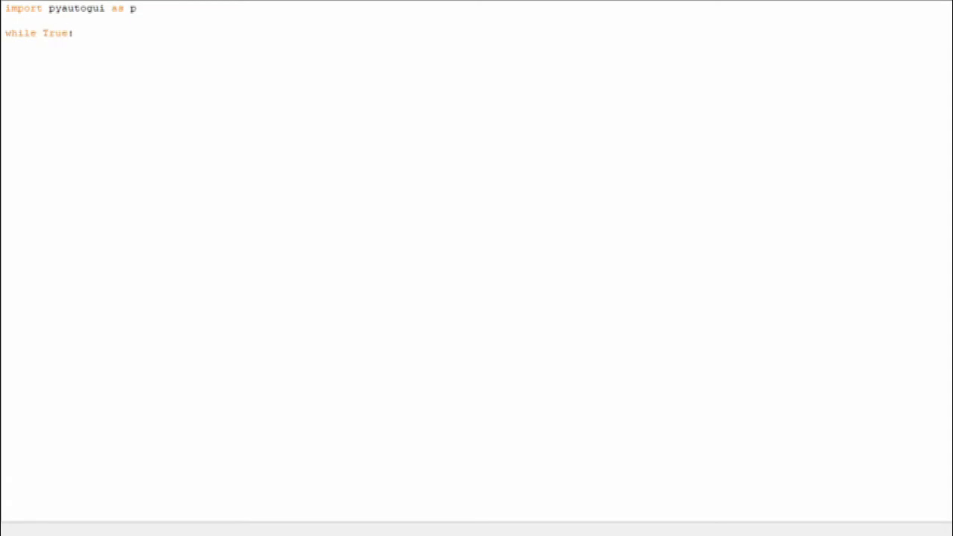
Write p.click(p.locateCentreOnScreen(...)) with confidence 0.7, grayscale True, and initialise a,b = 0.
type("p.click(p.locateCentreOnS")
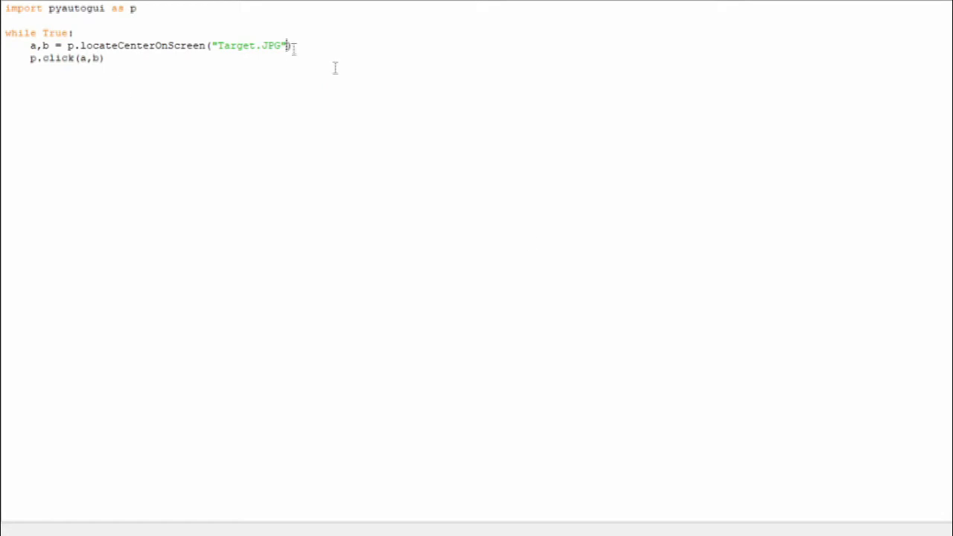
type(", confindence = 0.7, grayscale = True")
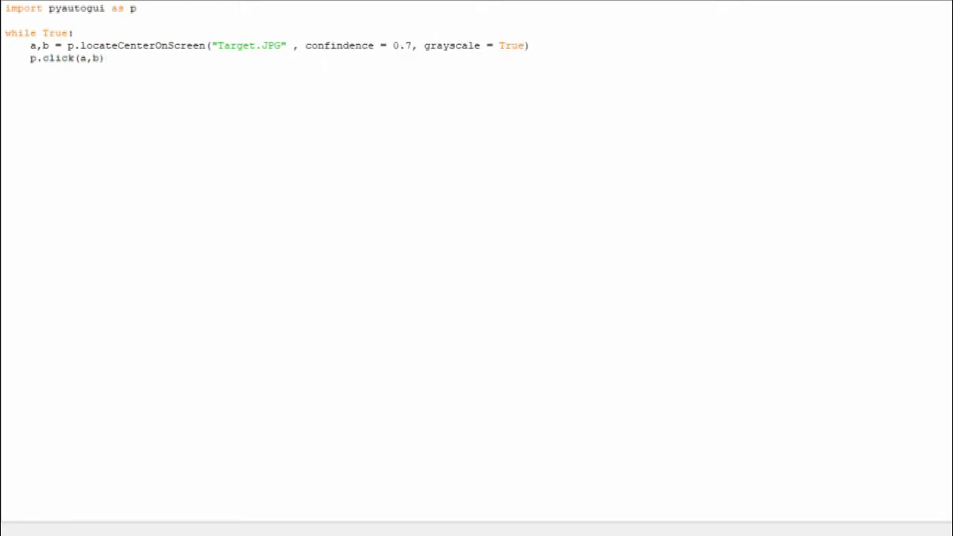
type("a,b = 0")
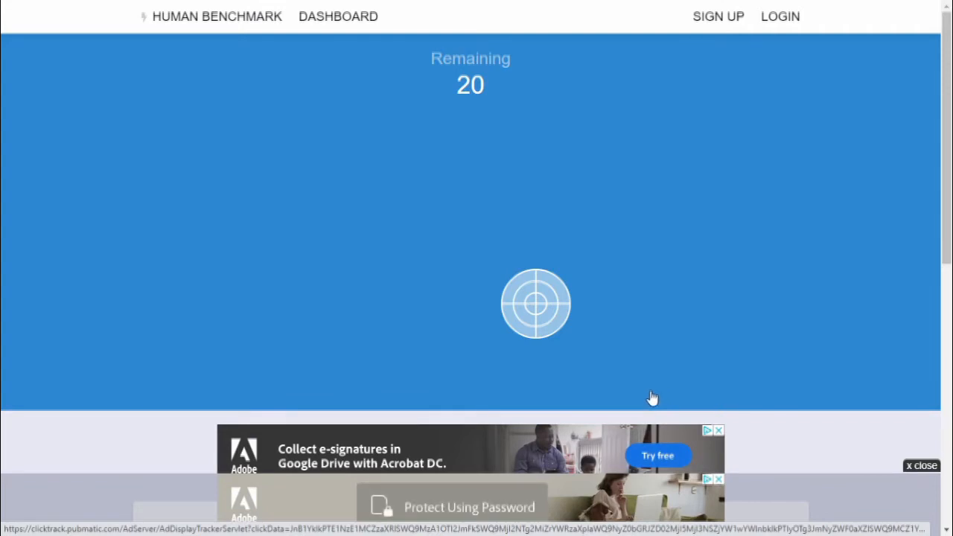
mouse_move(537, 313)
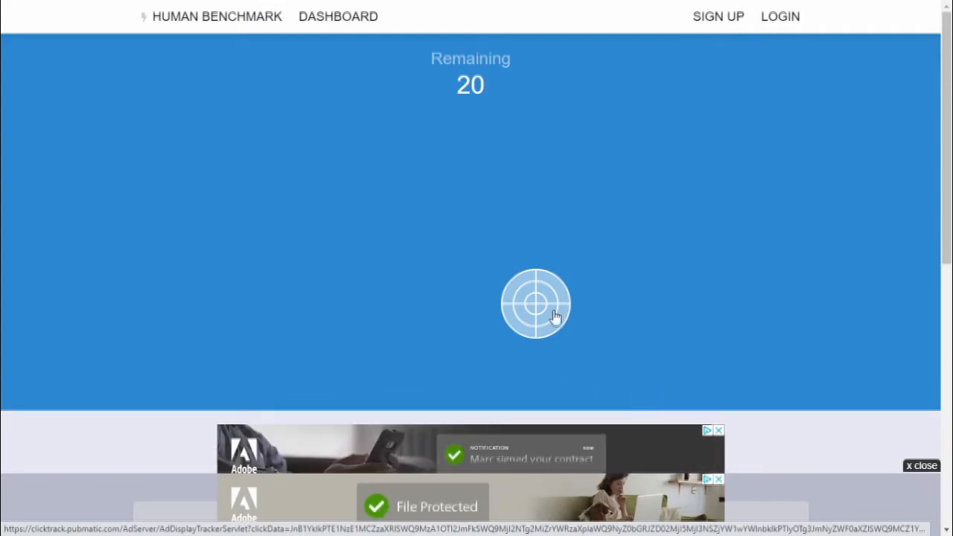
mouse_move(568, 361)
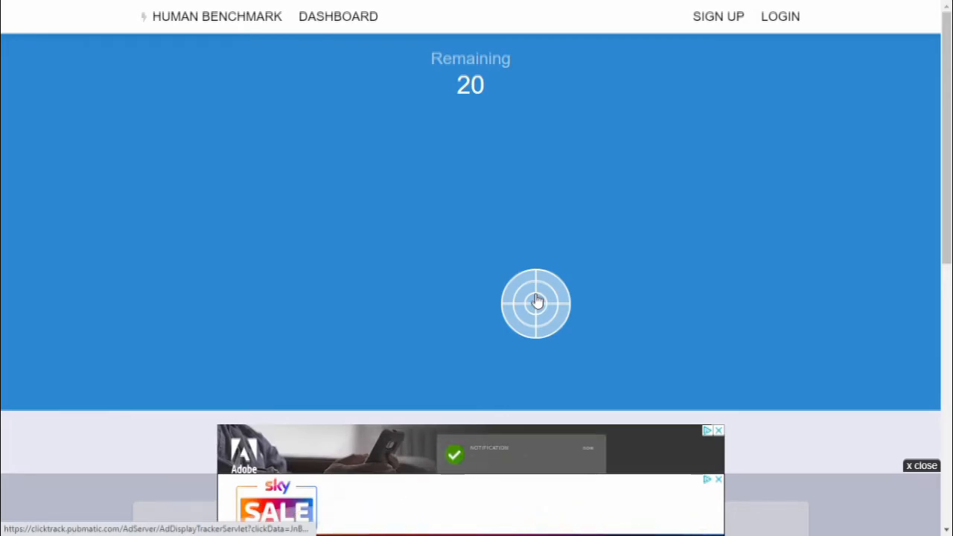
Hit the target below the arena centre, leaving 20 targets.
left_click(536, 303)
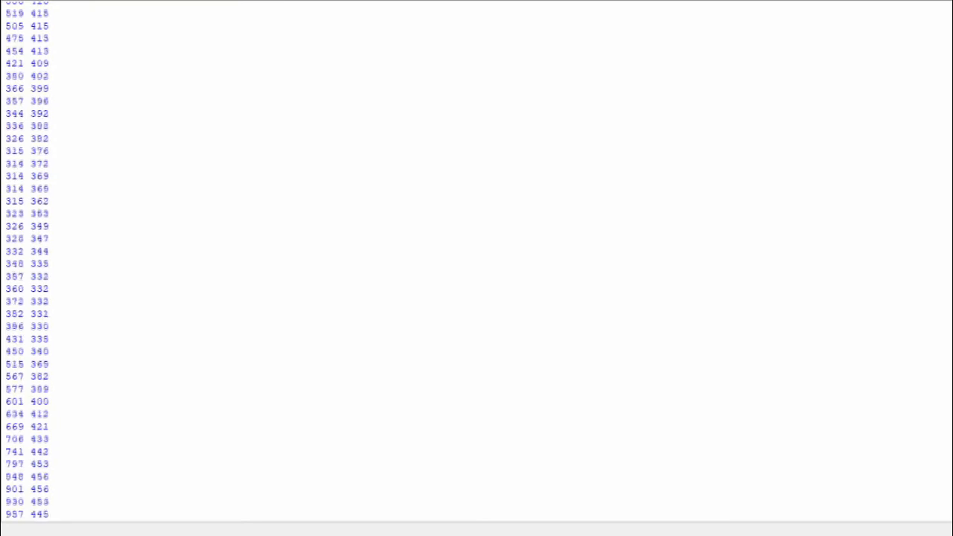
scroll("down", 3)
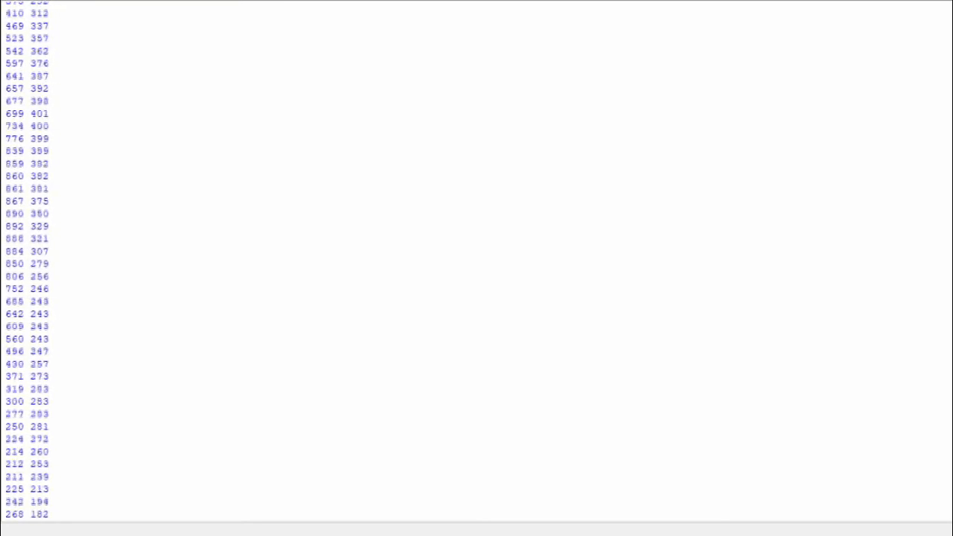
scroll("down", 3)
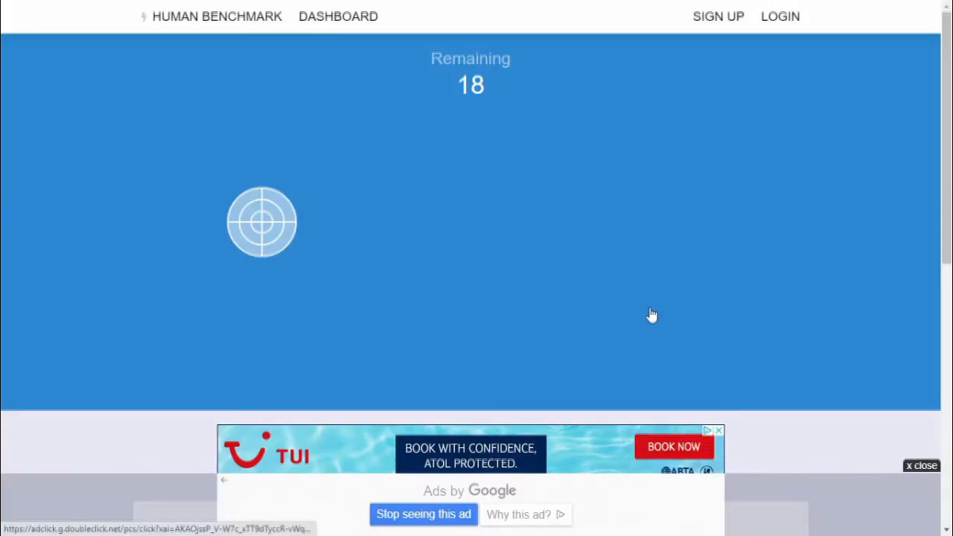
mouse_move(318, 231)
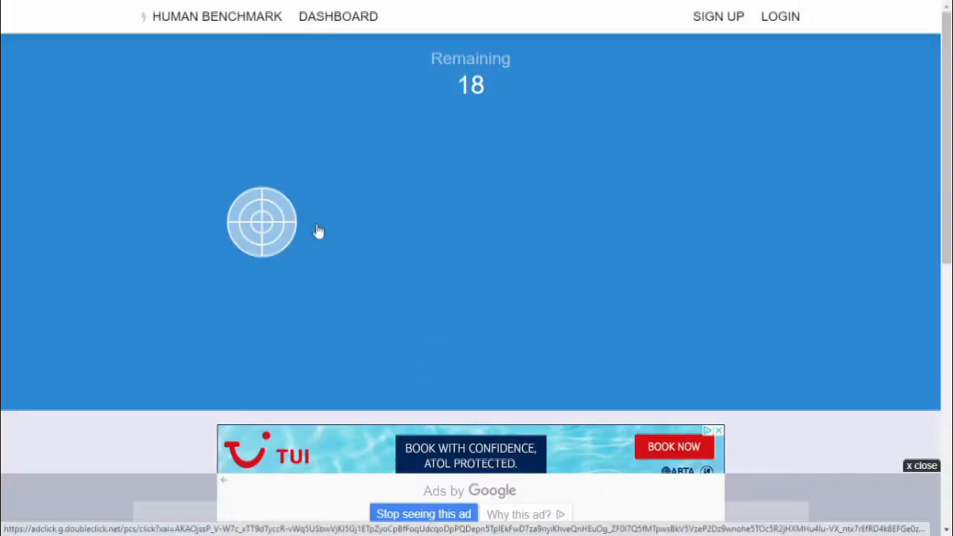
mouse_move(267, 230)
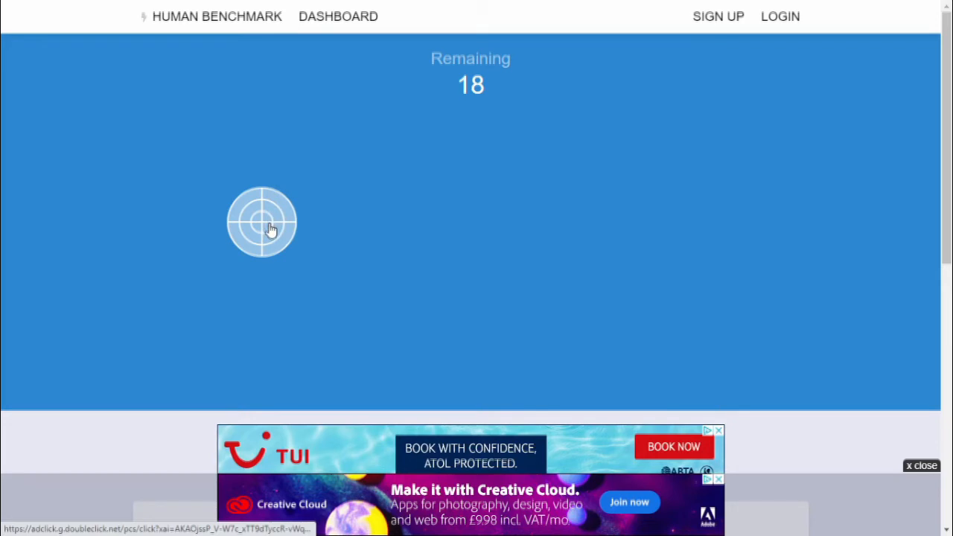
mouse_move(266, 227)
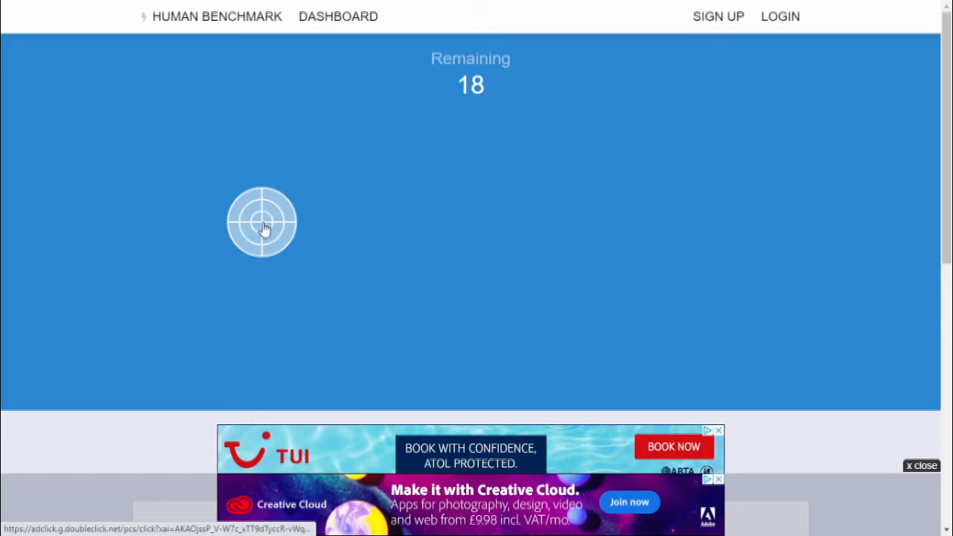
mouse_move(266, 227)
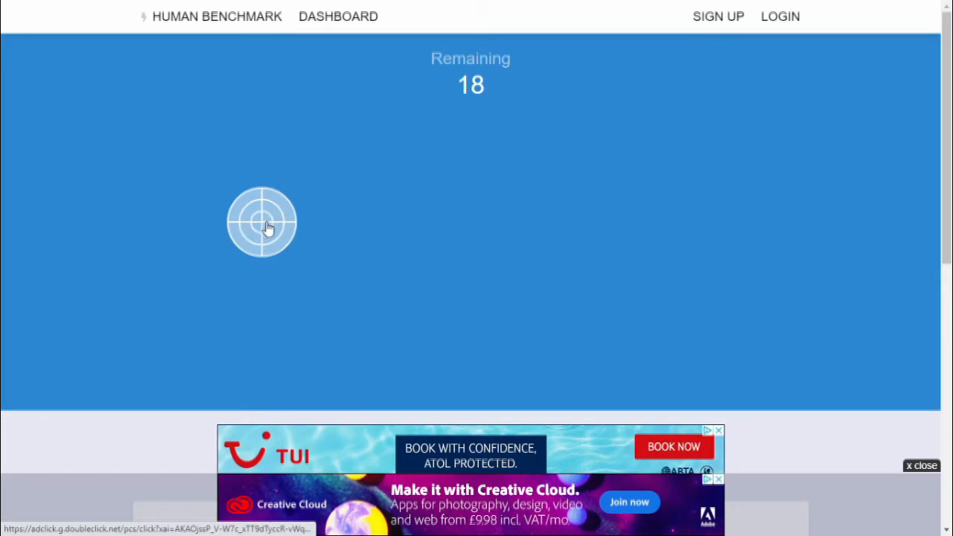
mouse_move(323, 400)
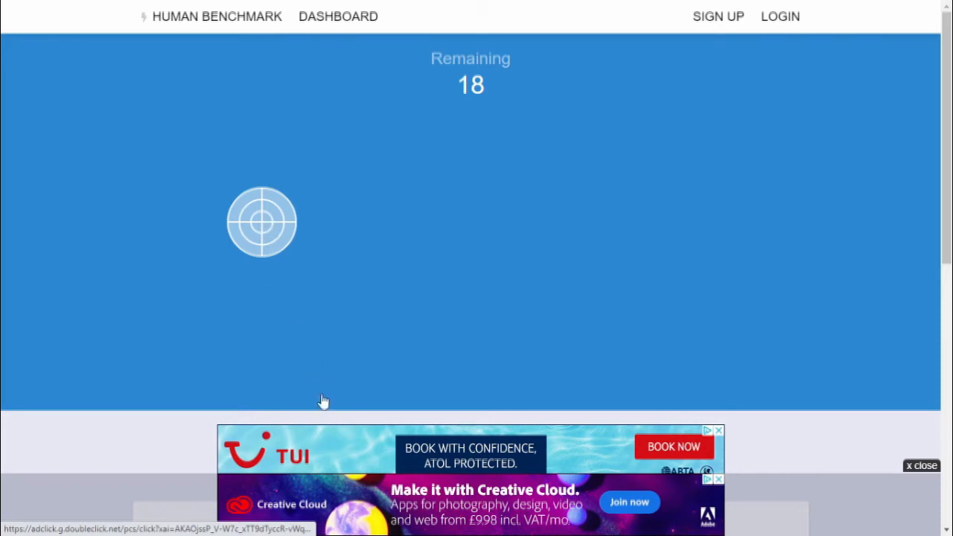
mouse_move(335, 455)
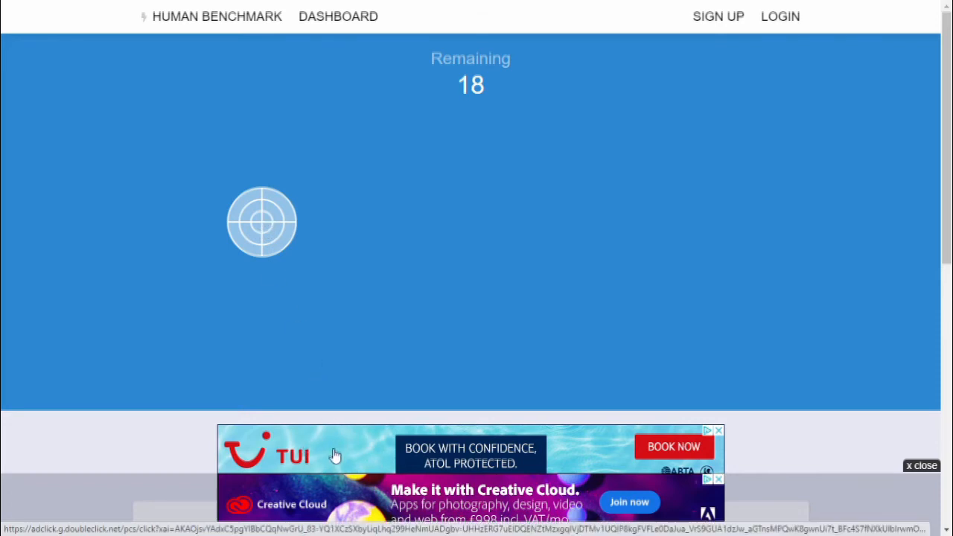
mouse_move(361, 441)
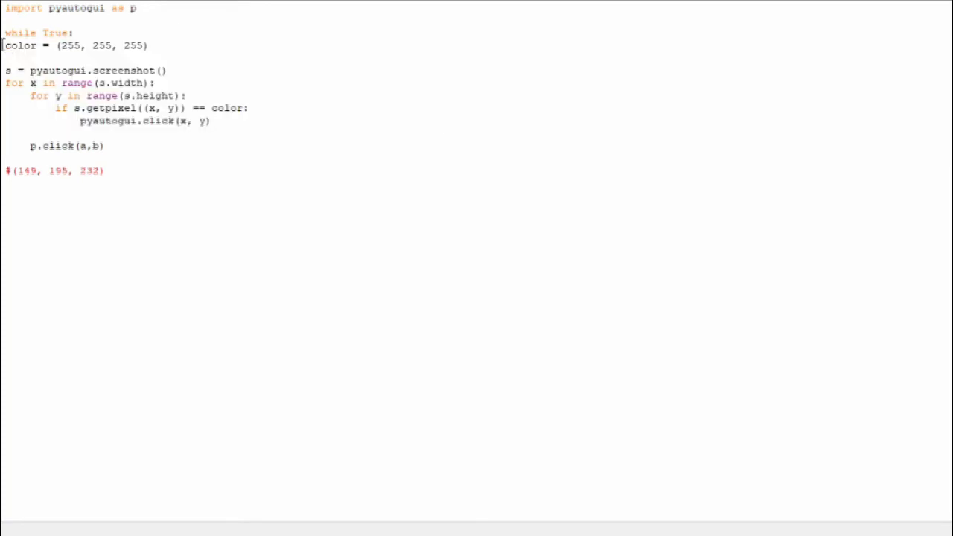
Select the screenshot-scanning and click code block to indent it under while True.
left_click_drag(66, 95, 211, 121)
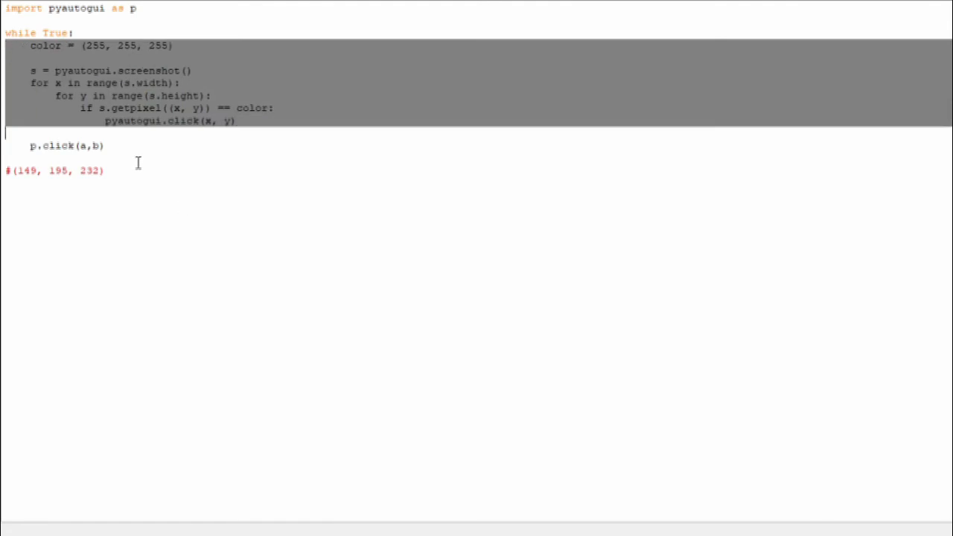
double_click(65, 146)
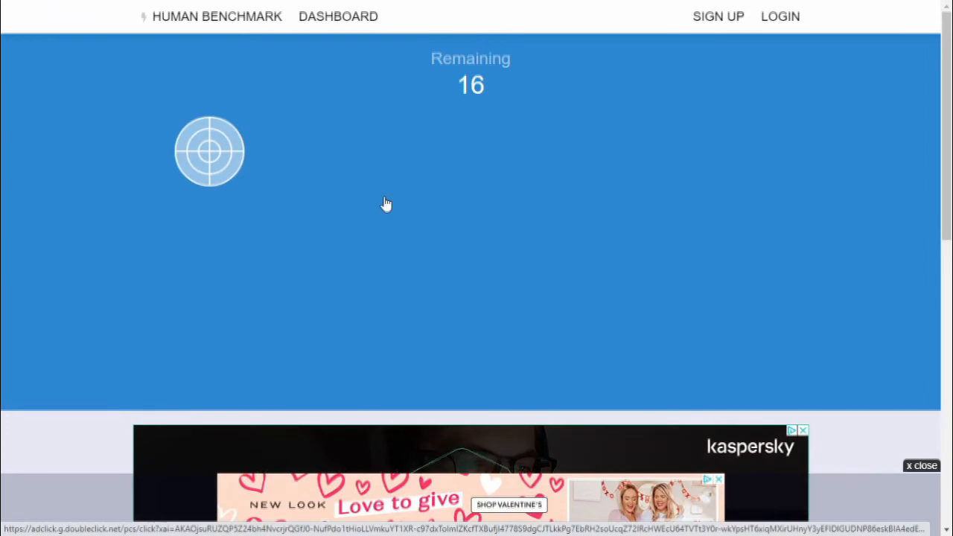
Hit the target at the upper left of the play area.
left_click(209, 151)
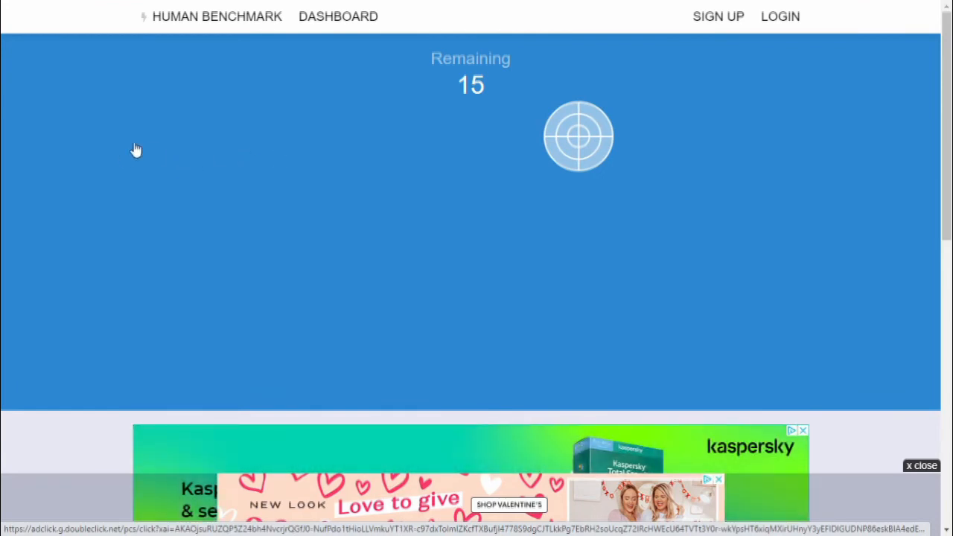
mouse_move(185, 151)
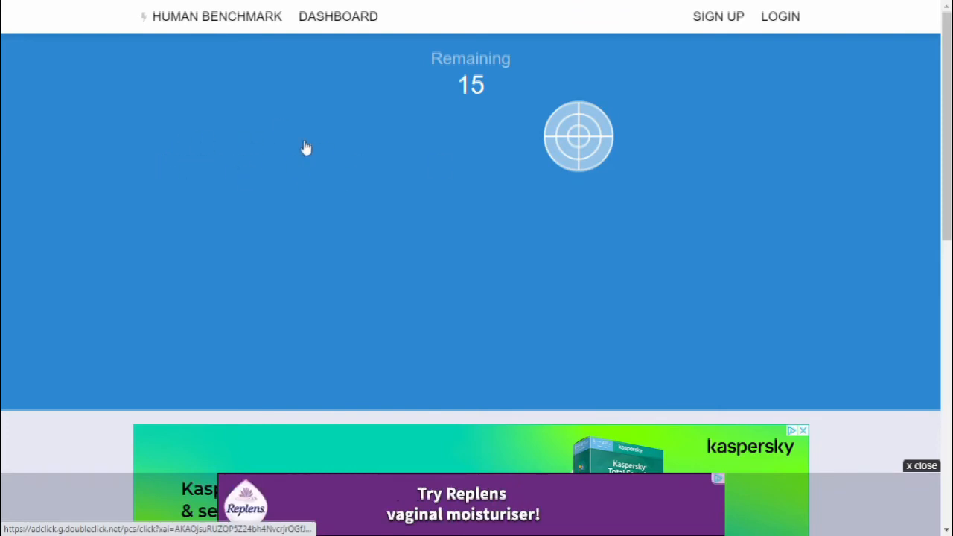
mouse_move(183, 157)
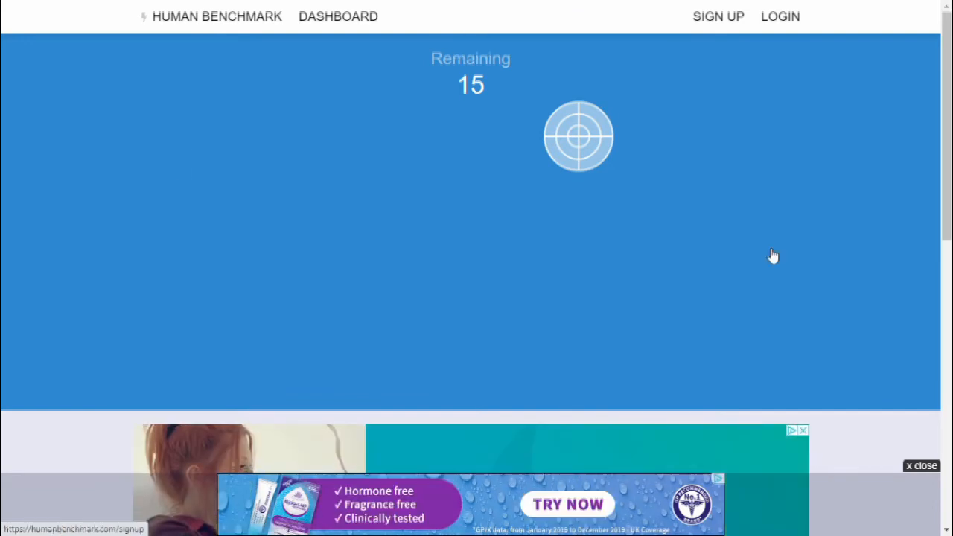
Hit six targets in a new run, scoring 282 ms at the 99.4th percentile.
left_click(578, 136)
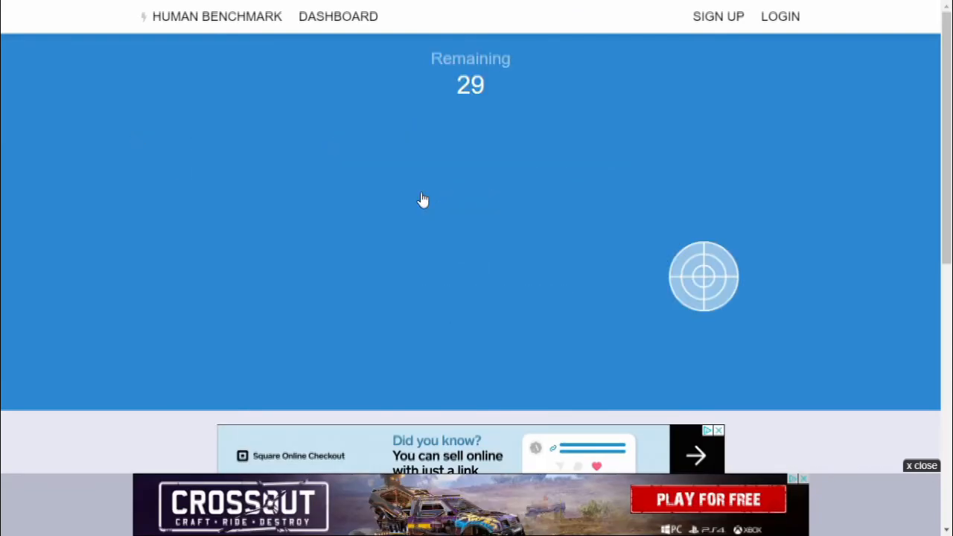
left_click(703, 276)
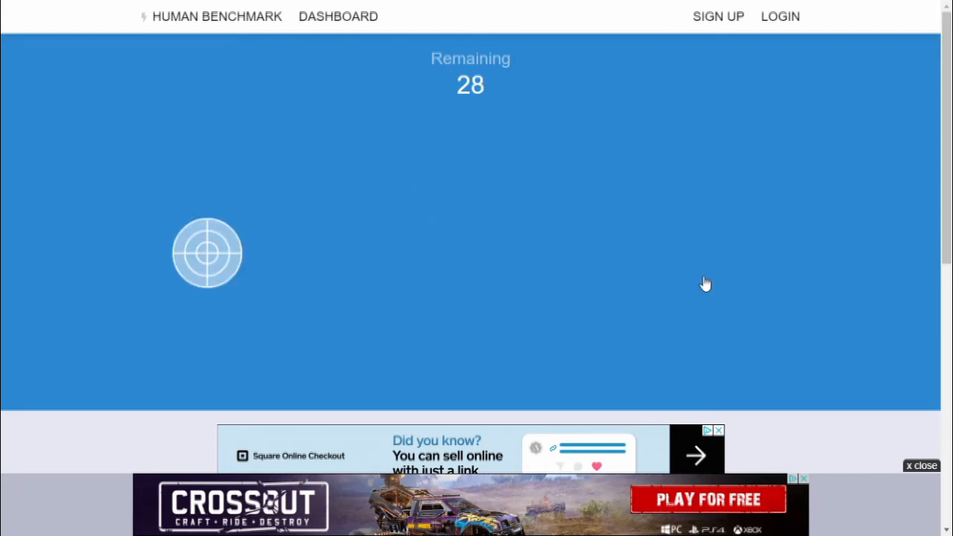
left_click(207, 253)
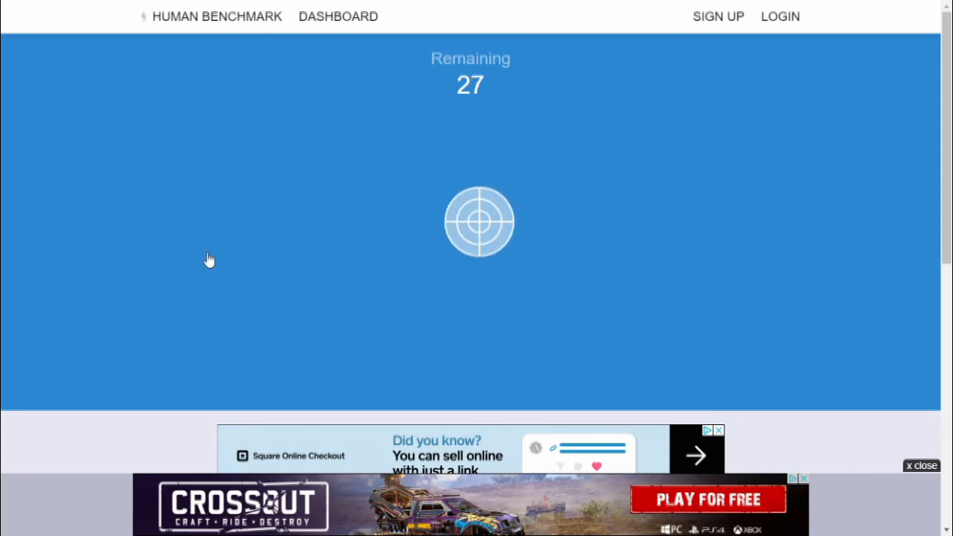
left_click(480, 221)
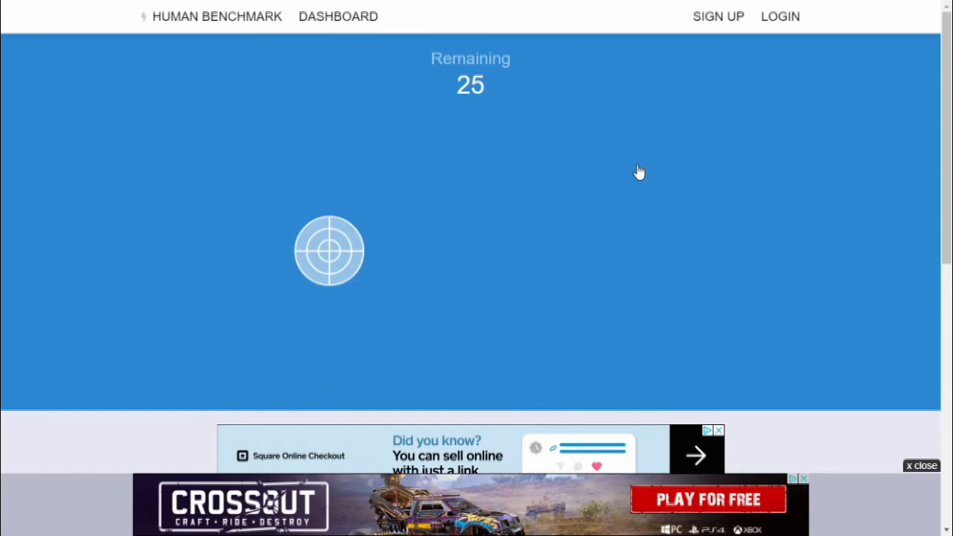
left_click(329, 250)
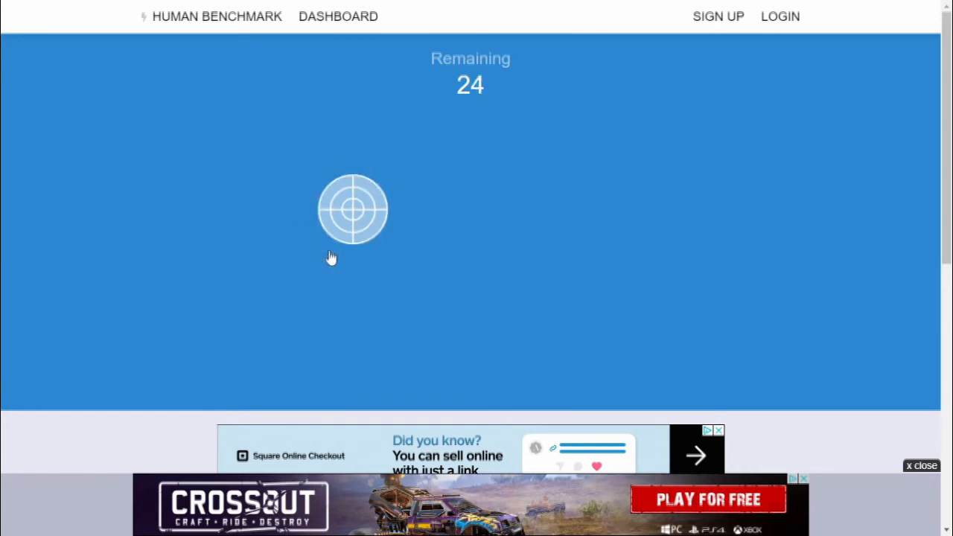
left_click(352, 209)
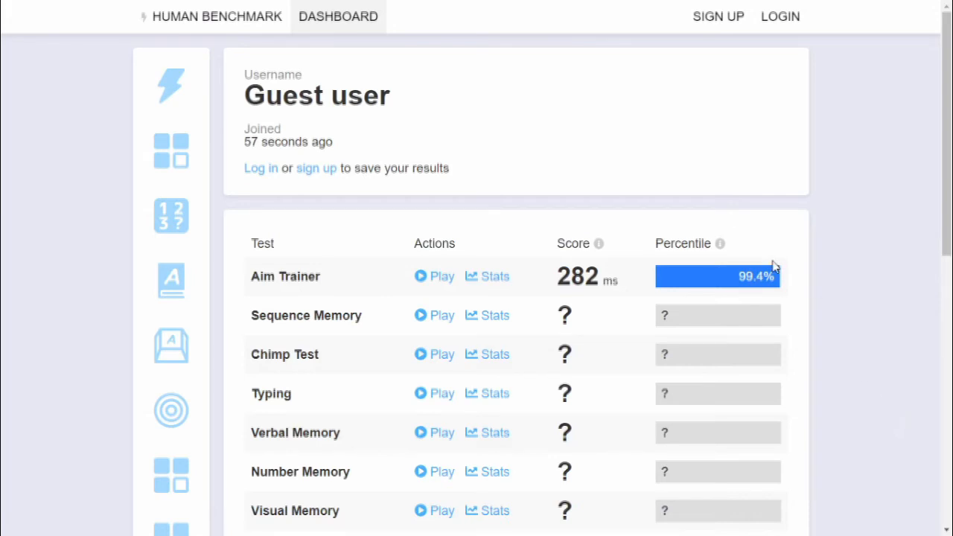
mouse_move(712, 274)
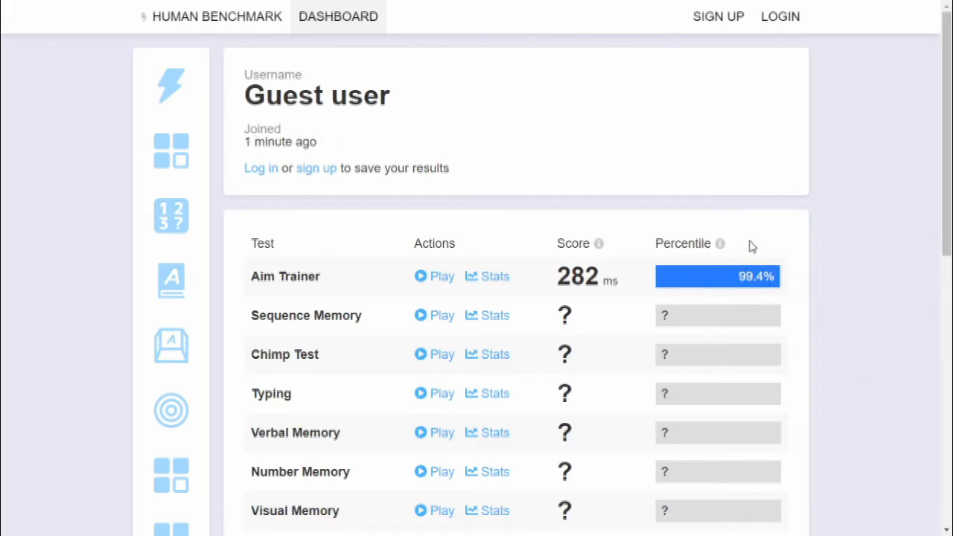
mouse_move(739, 264)
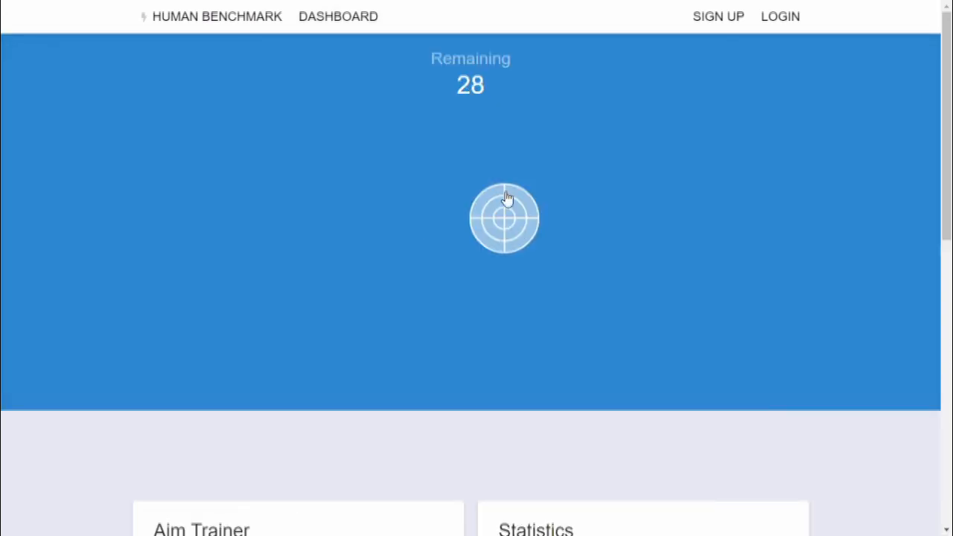
Hit the final five targets, finishing a run at 376 ms, 86.4th percentile.
left_click(505, 218)
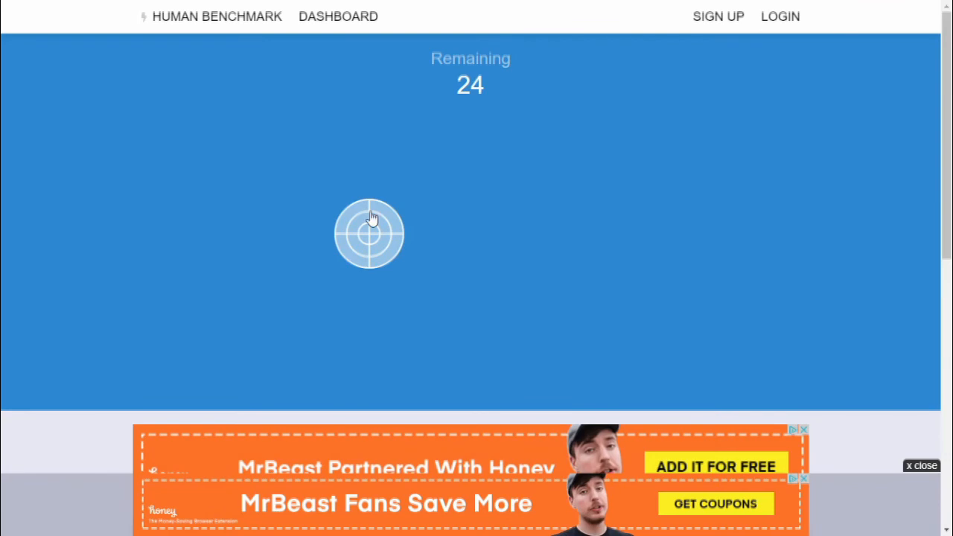
left_click(369, 233)
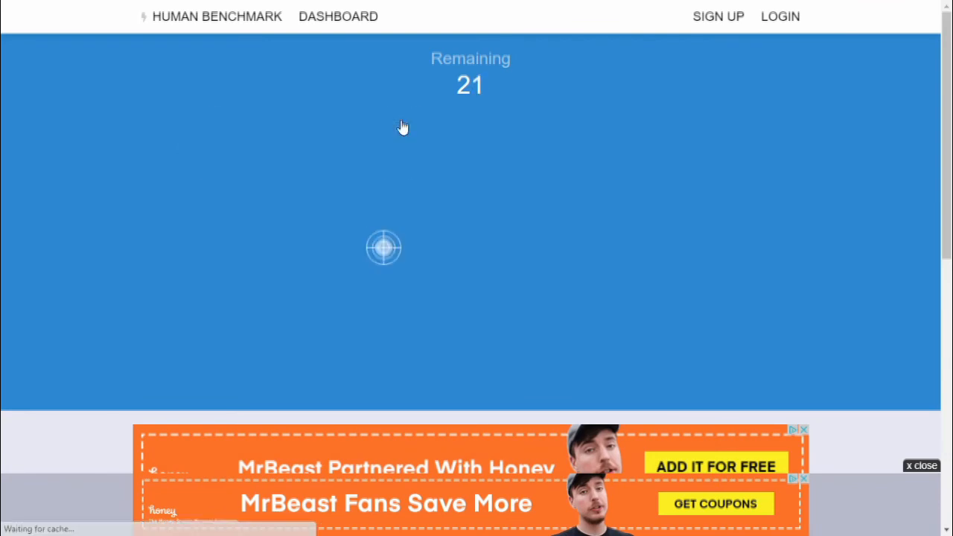
left_click(383, 248)
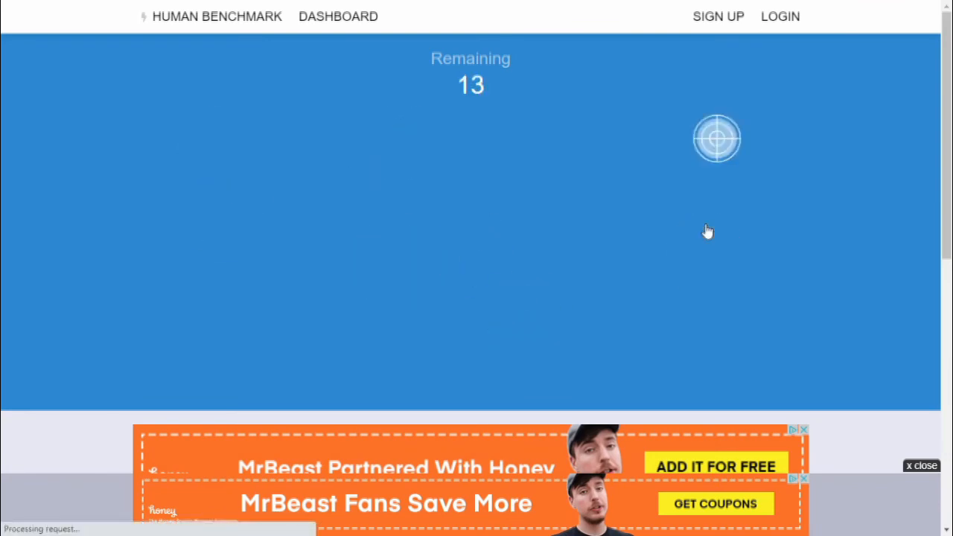
left_click(717, 137)
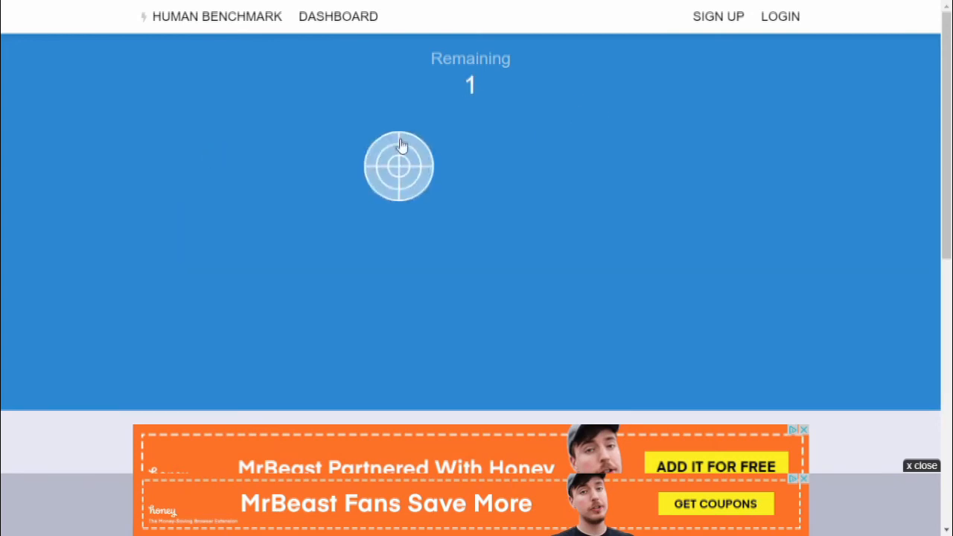
left_click(399, 166)
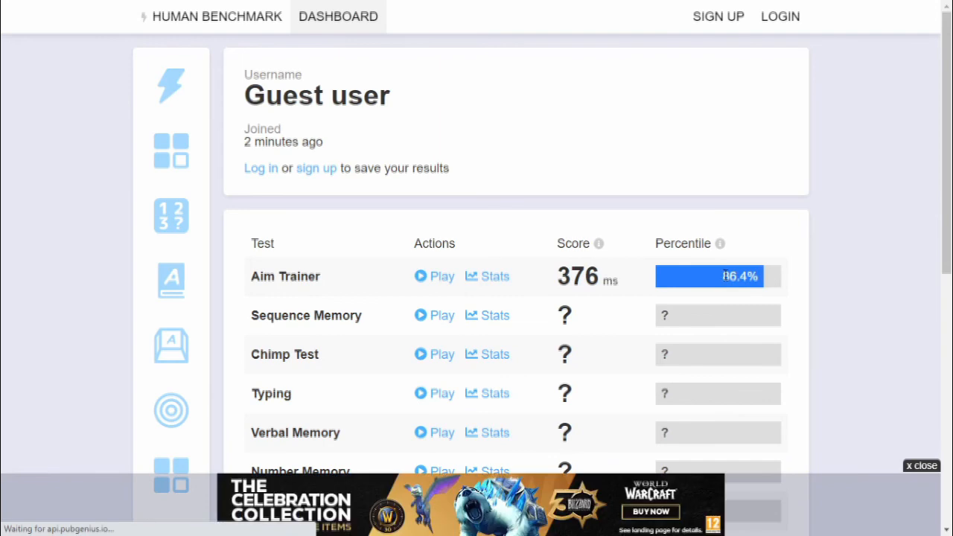
mouse_move(799, 286)
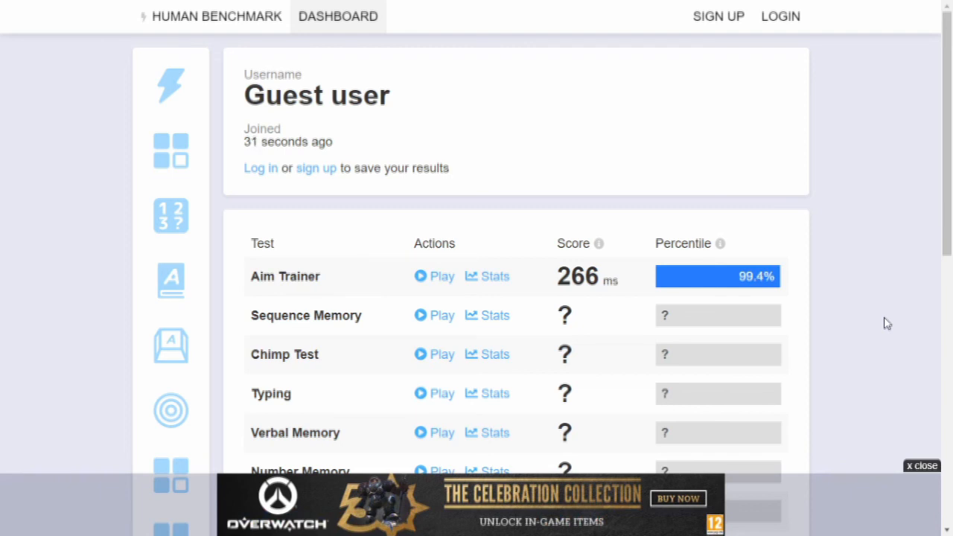
From the dashboard showing 266 ms, reopen the Aim Trainer test page.
double_click(578, 276)
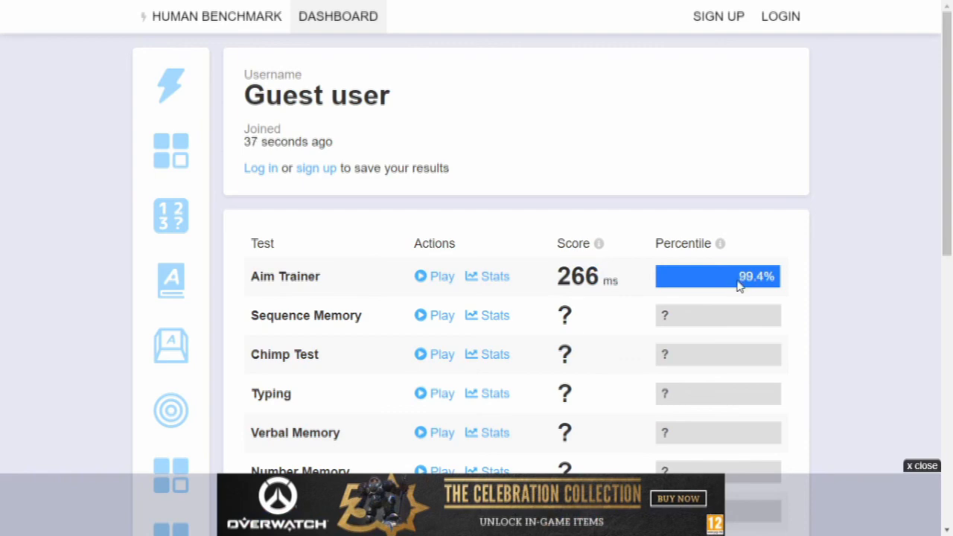
mouse_move(711, 290)
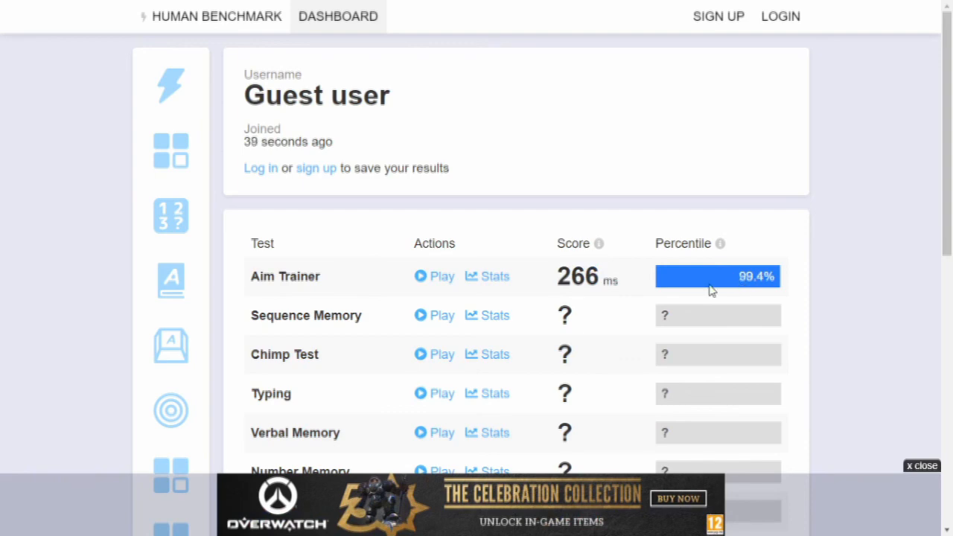
left_click(487, 276)
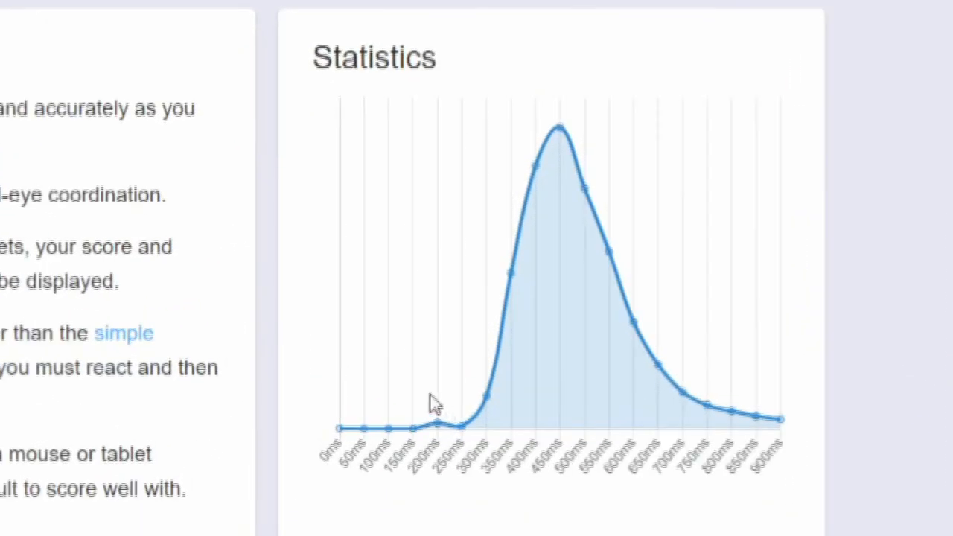
mouse_move(458, 493)
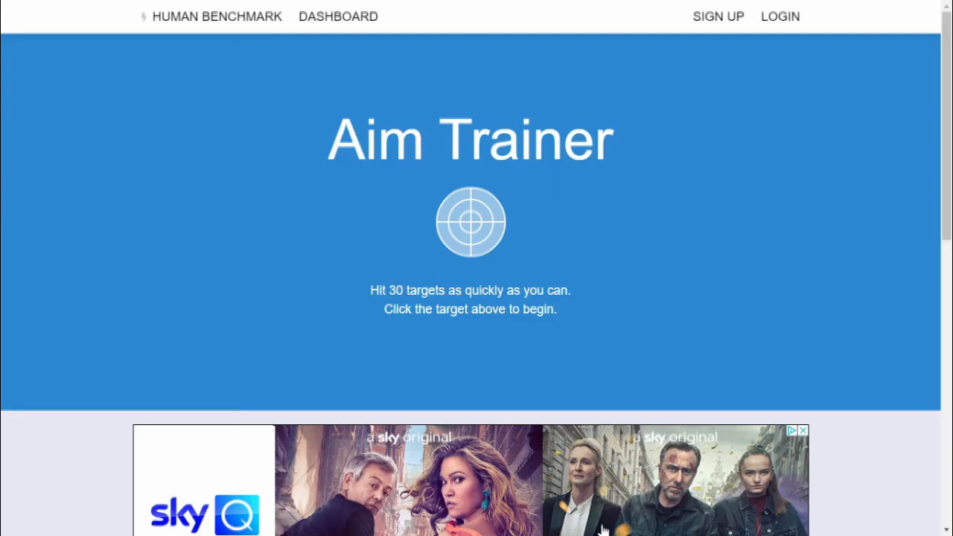
Start a new Aim Trainer run and hit the target below centre.
left_click(470, 222)
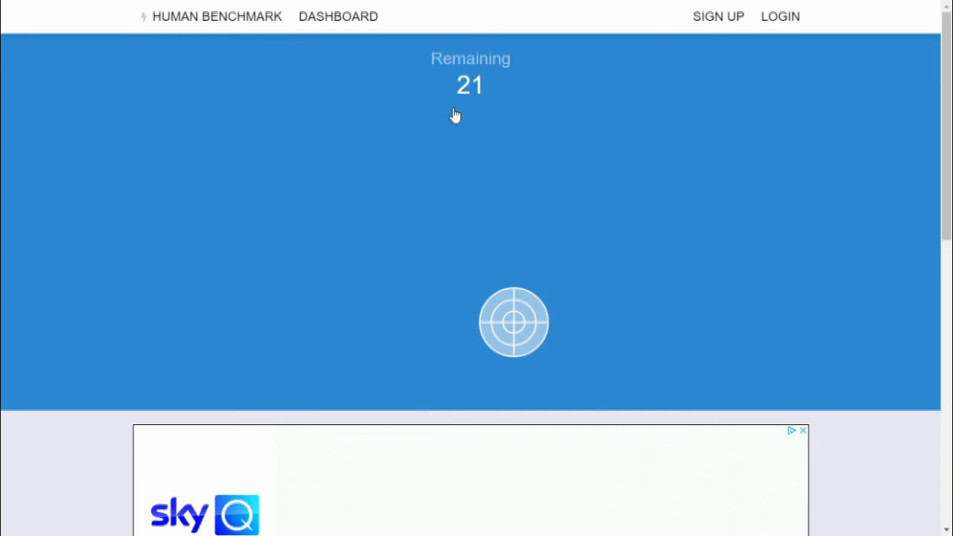
left_click(513, 322)
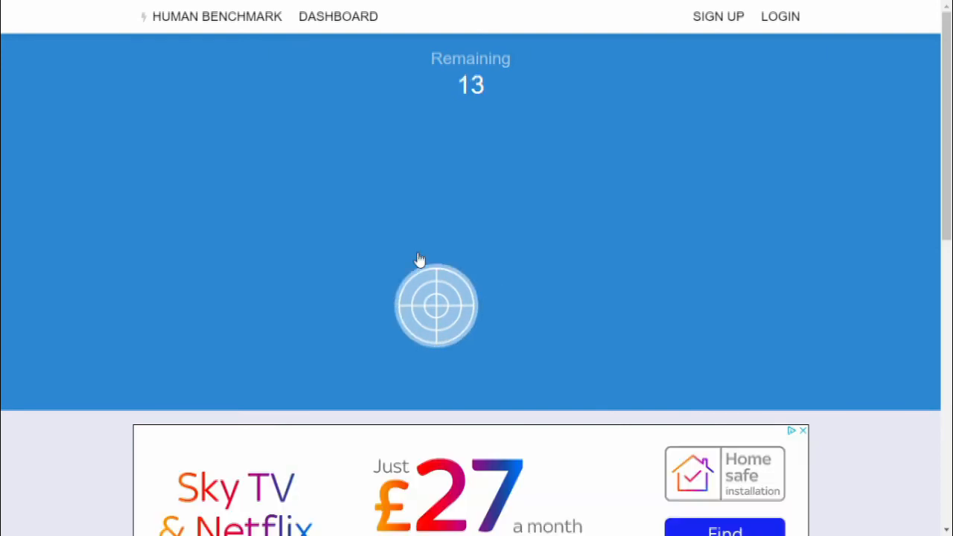